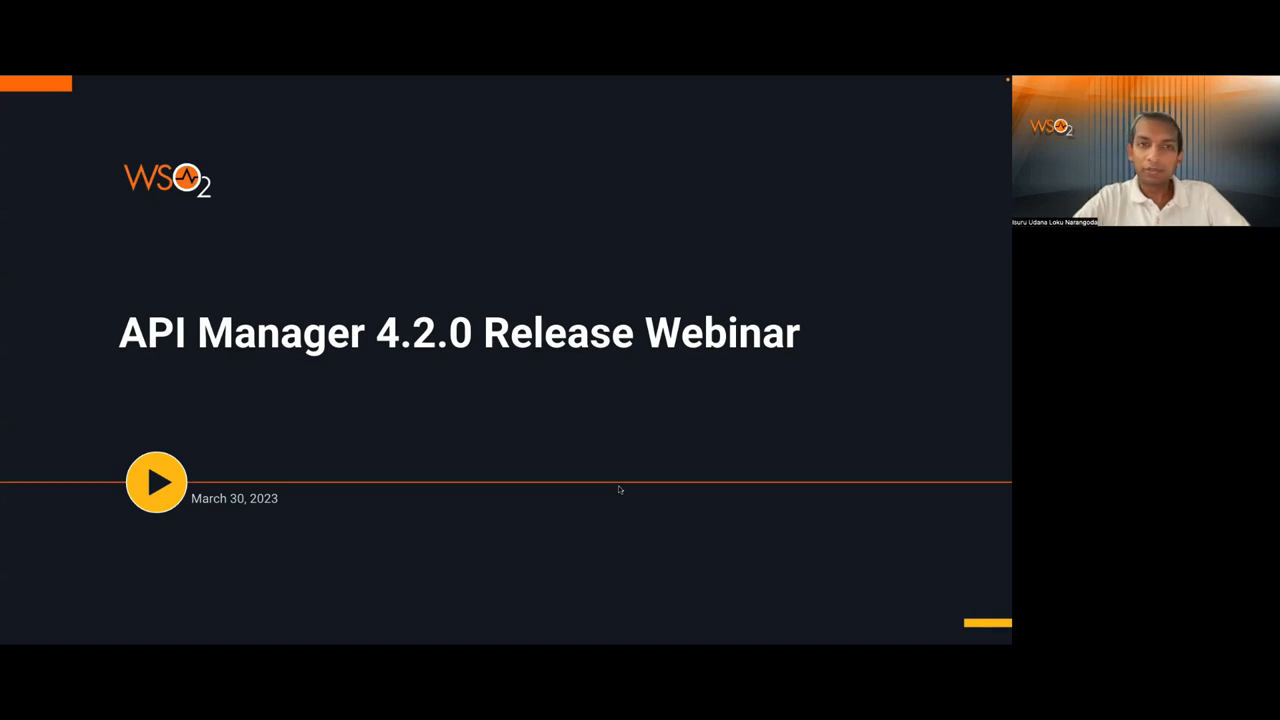
- Advance the shared webinar deck through the opening slides
{"action": "key", "text": "Right"}
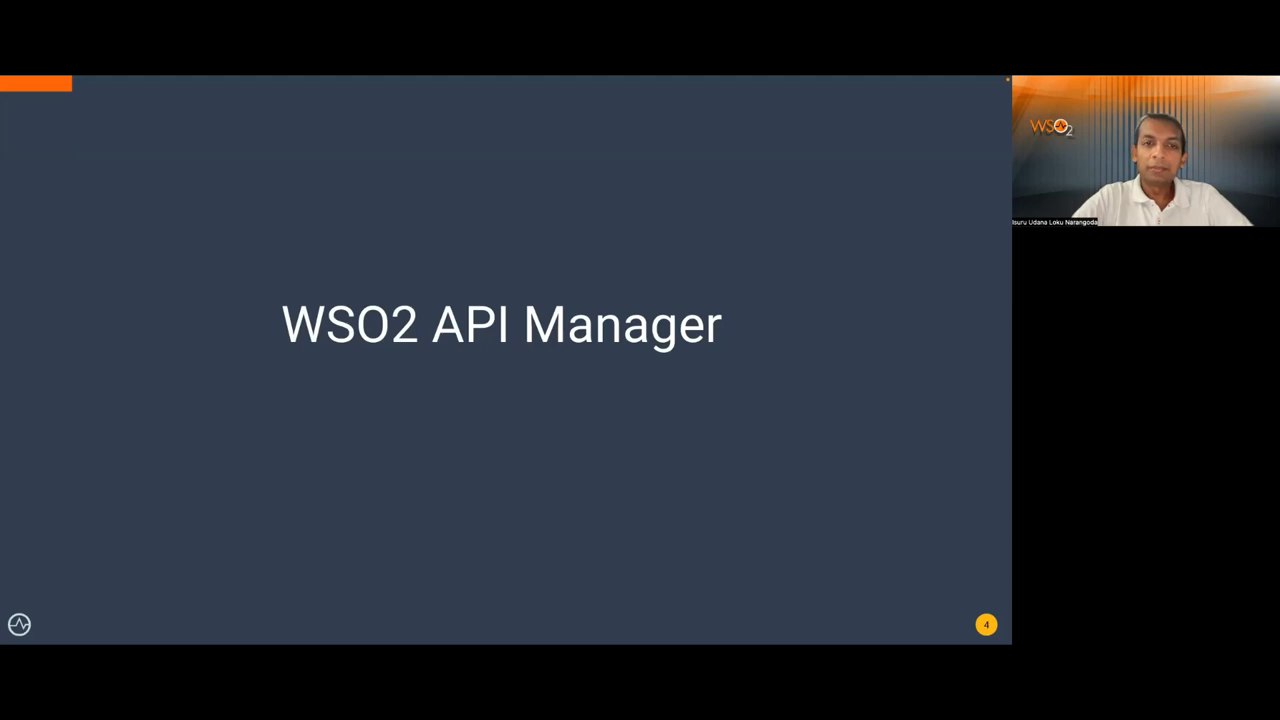
{"action": "key", "text": "Right"}
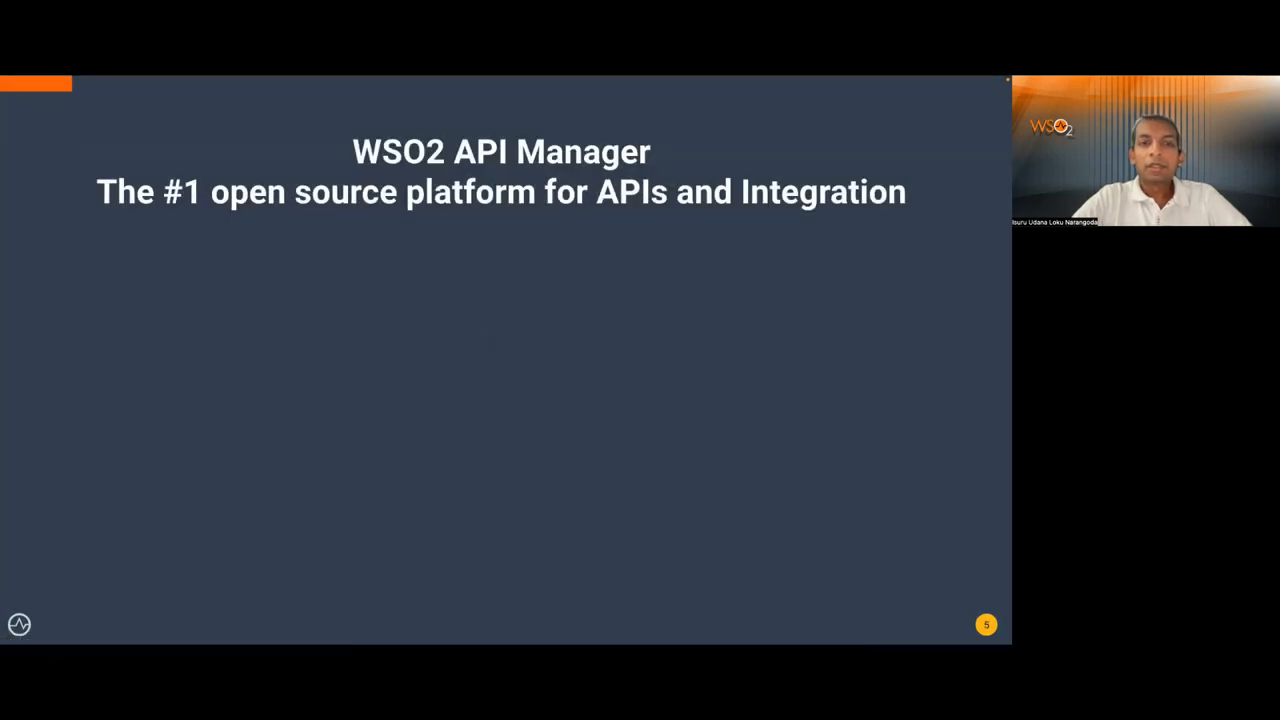
{"action": "key", "text": "right"}
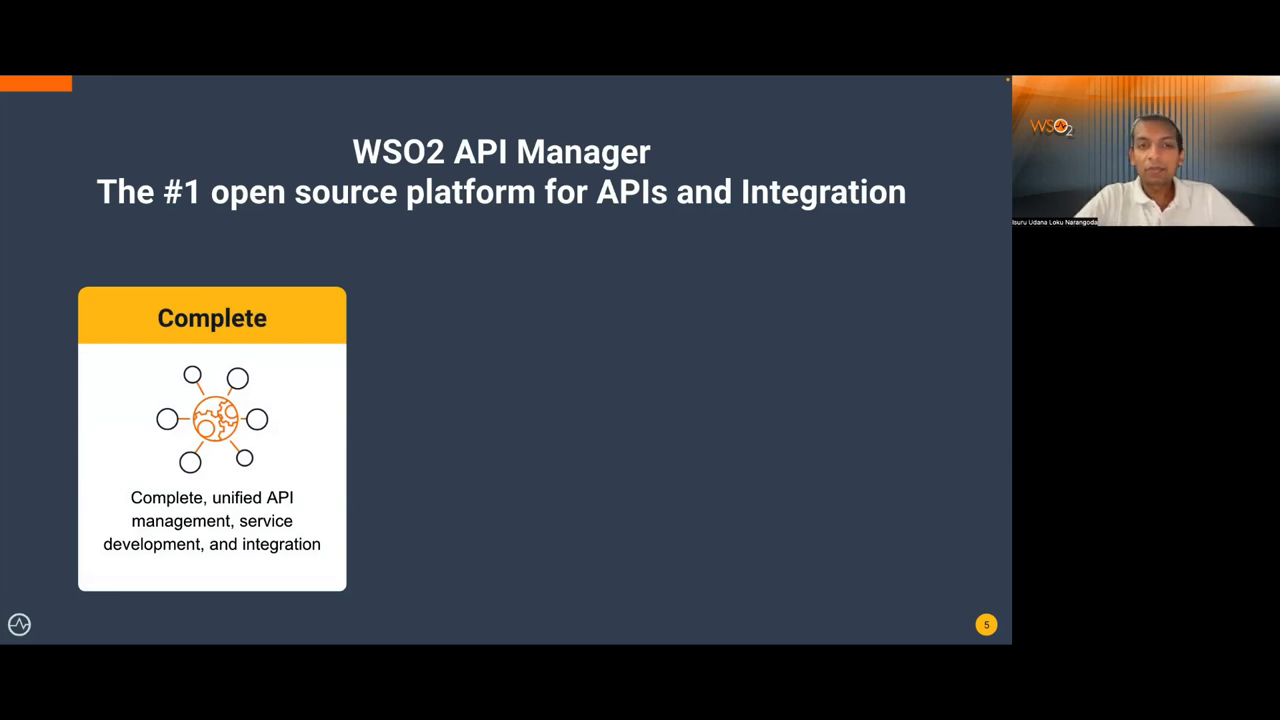
{"action": "key", "text": "Right"}
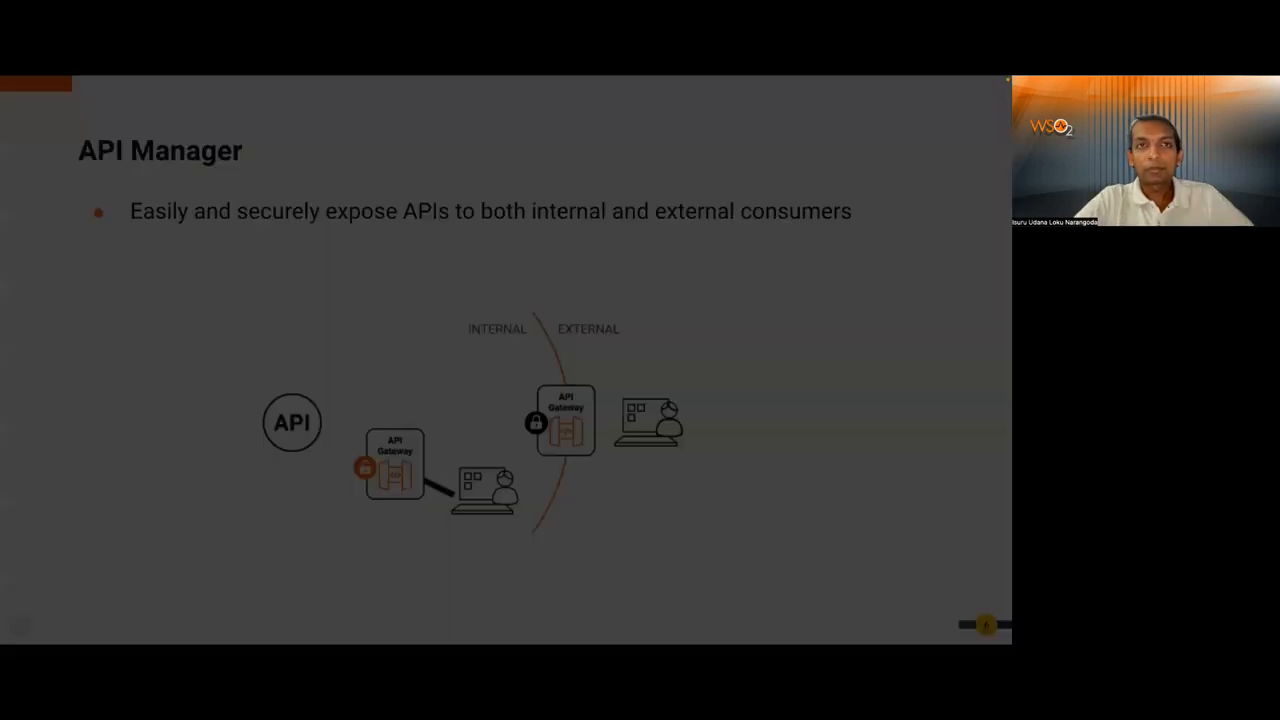
{"action": "key", "text": "right"}
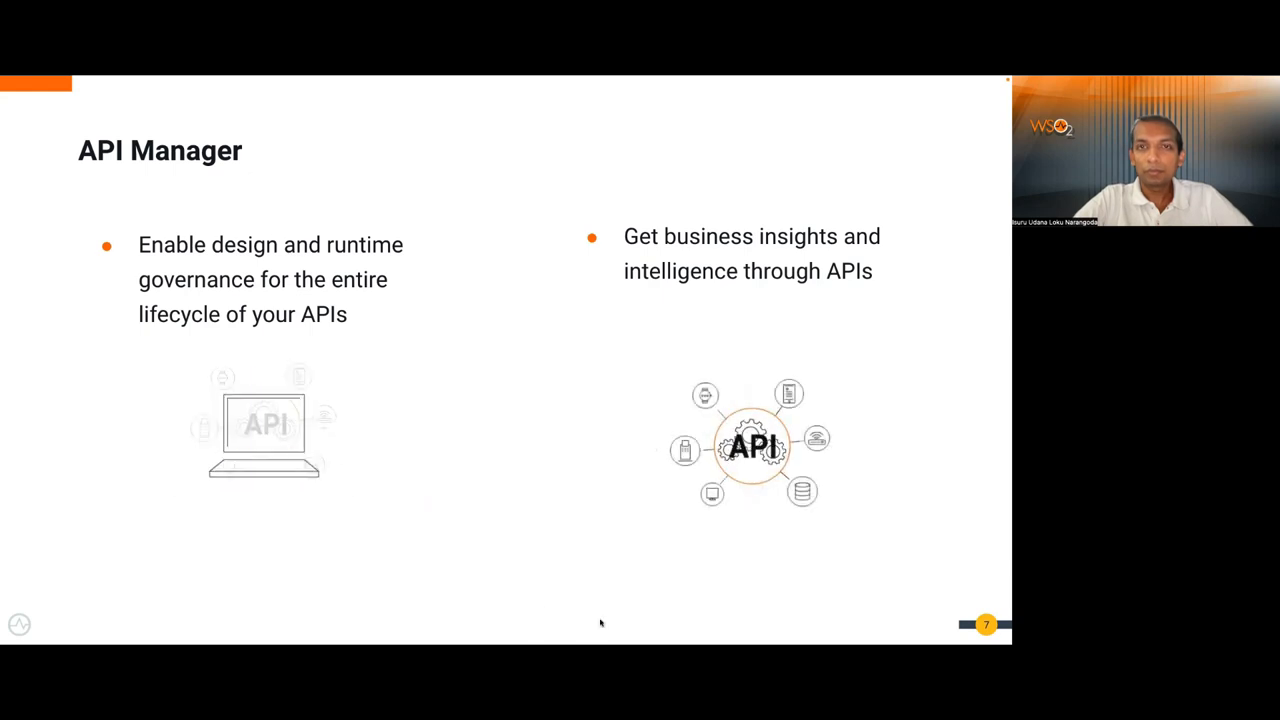
{"action": "key", "text": "Right"}
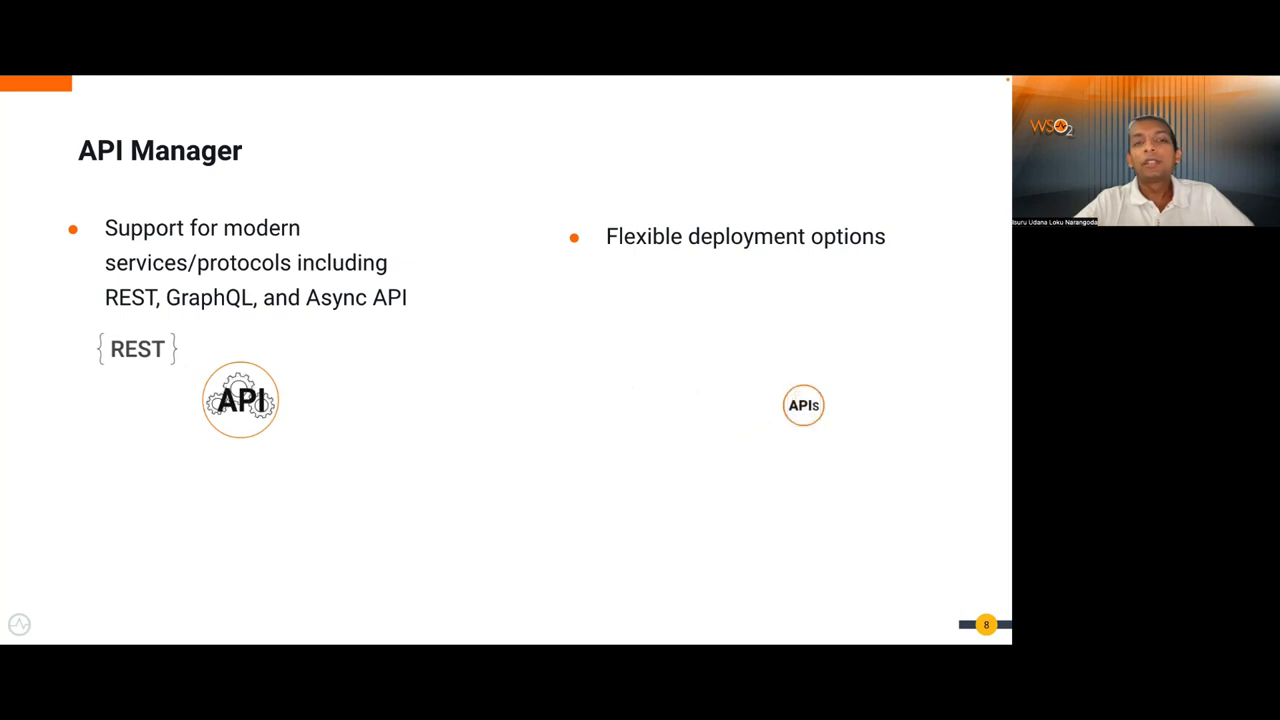
{"action": "key", "text": "Right"}
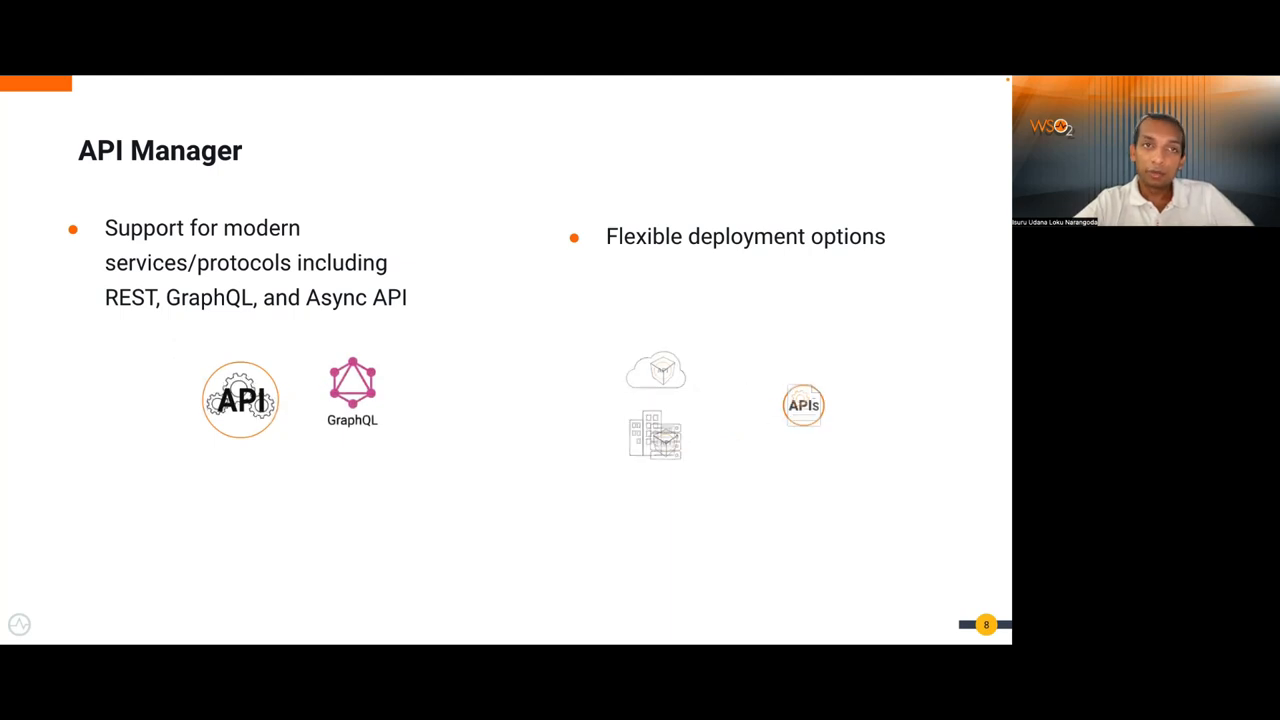
{"action": "key", "text": "Right"}
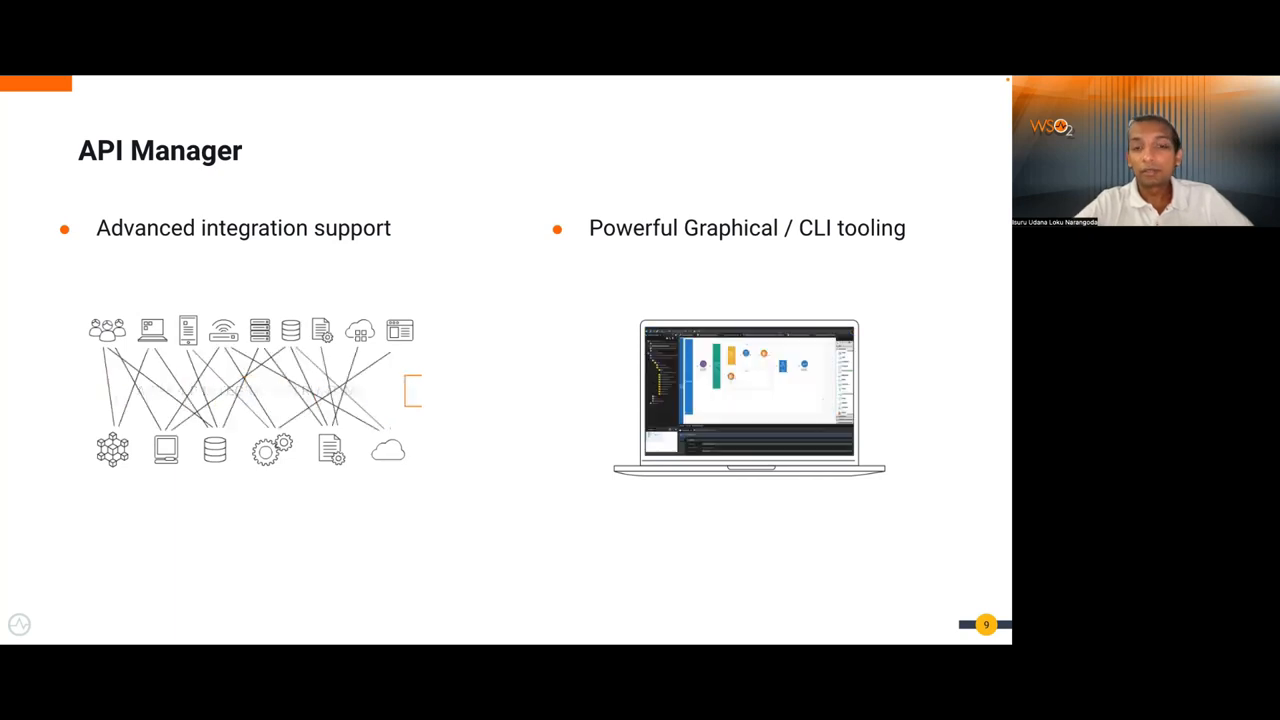
{"action": "key", "text": "Right"}
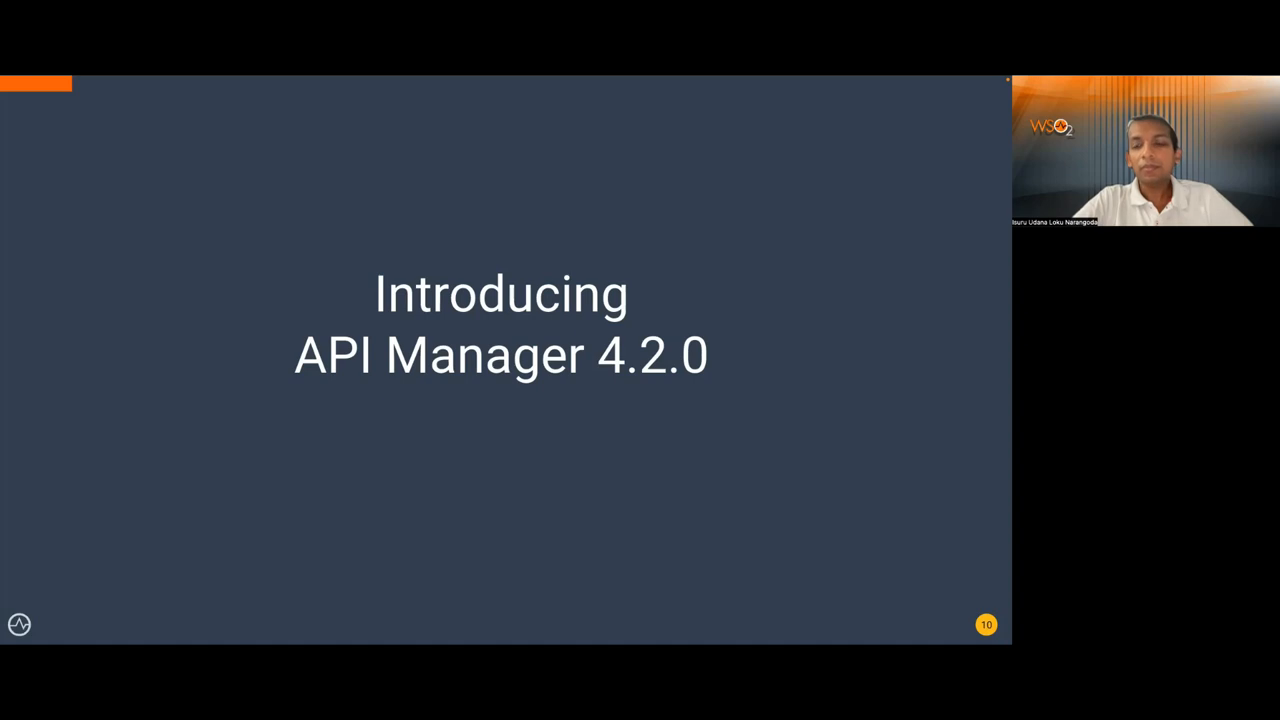
- Advance through the 4.2.0 Release Highlights, Features, and API Linters slides to automatic API documentation
{"action": "key", "text": "right"}
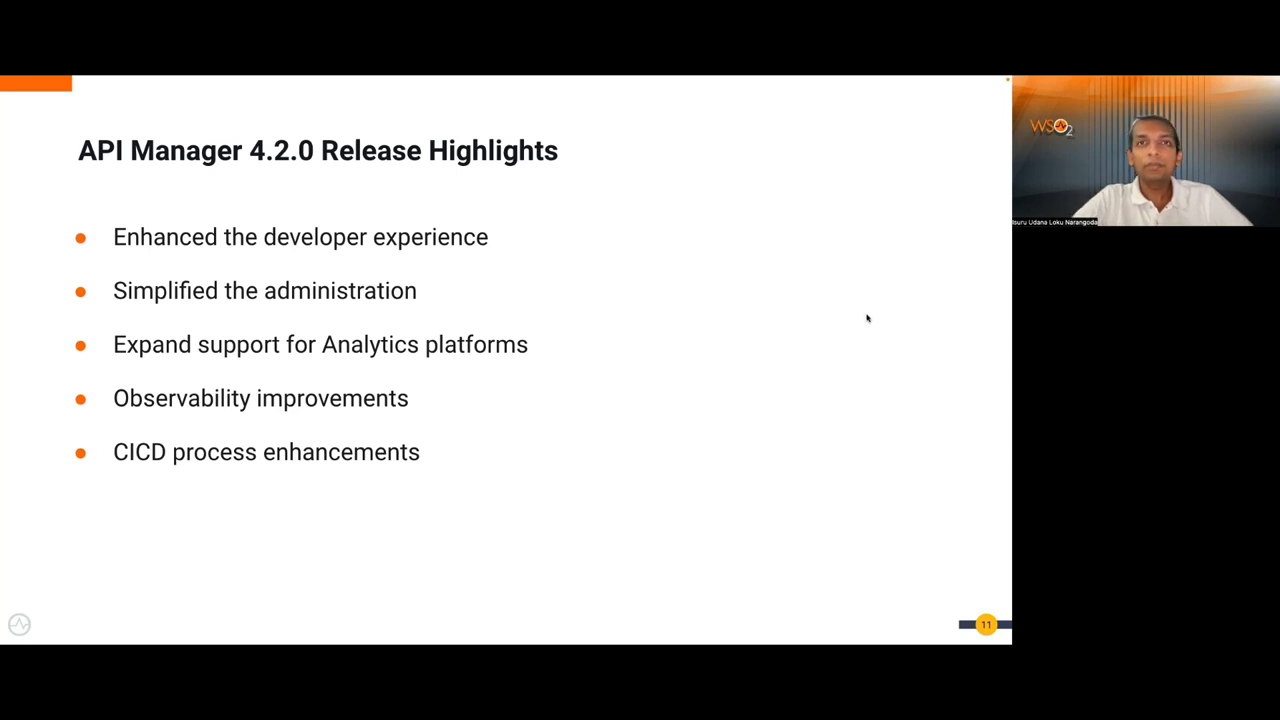
{"action": "key", "text": "right"}
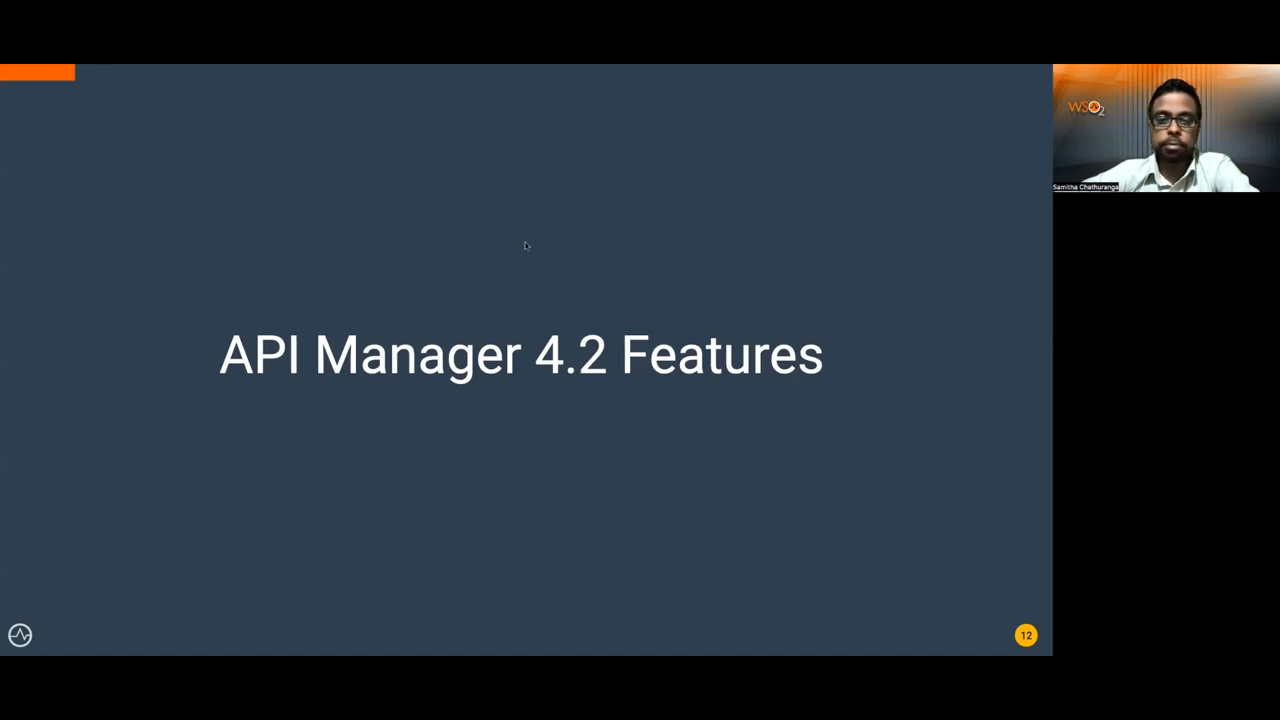
{"action": "key", "text": "Right"}
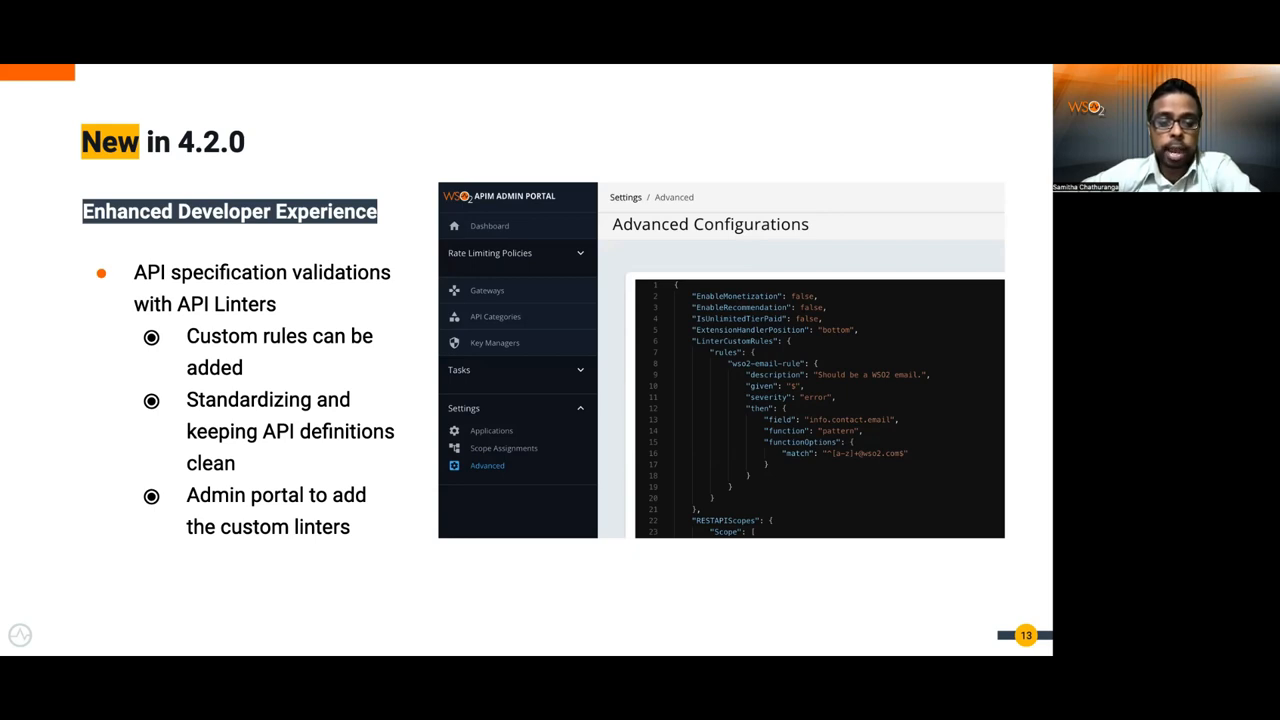
{"action": "key", "text": "Right"}
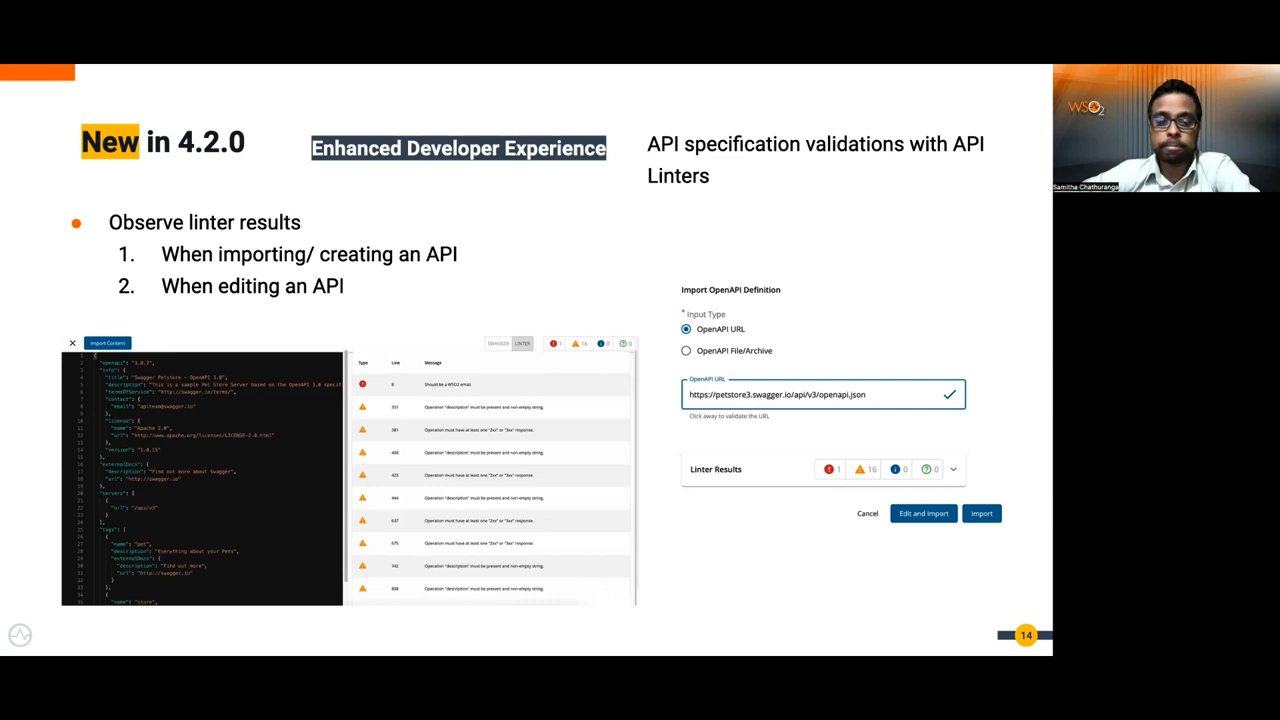
{"action": "key", "text": "Right"}
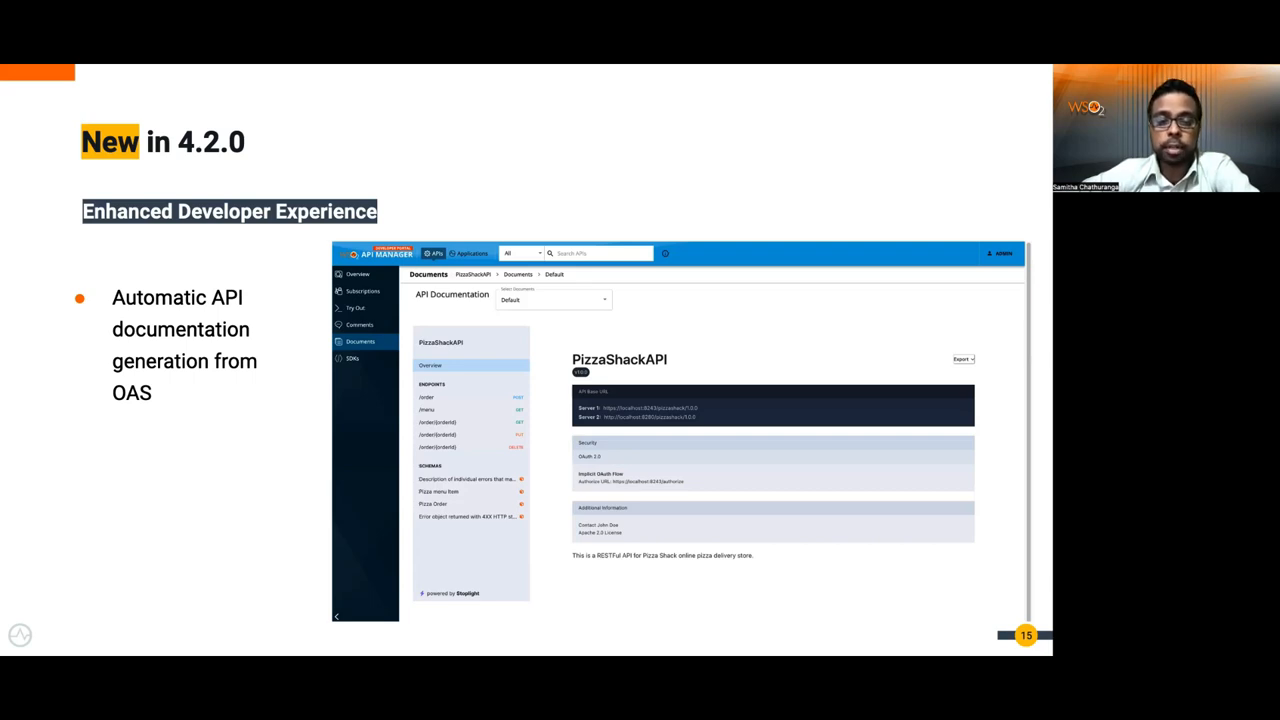
{"action": "mouse_move", "coordinate": [164, 279]}
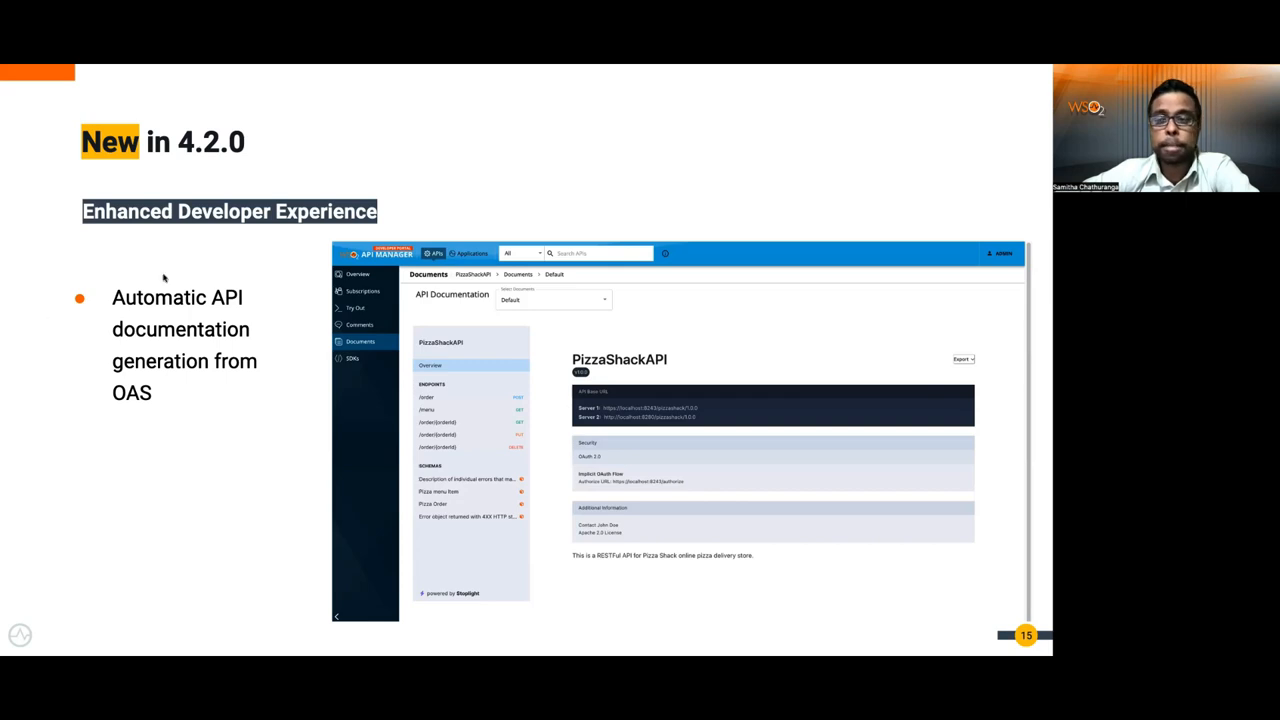
- Advance through the self-signup and API Lifecycle configuration slides
{"action": "key", "text": "Right"}
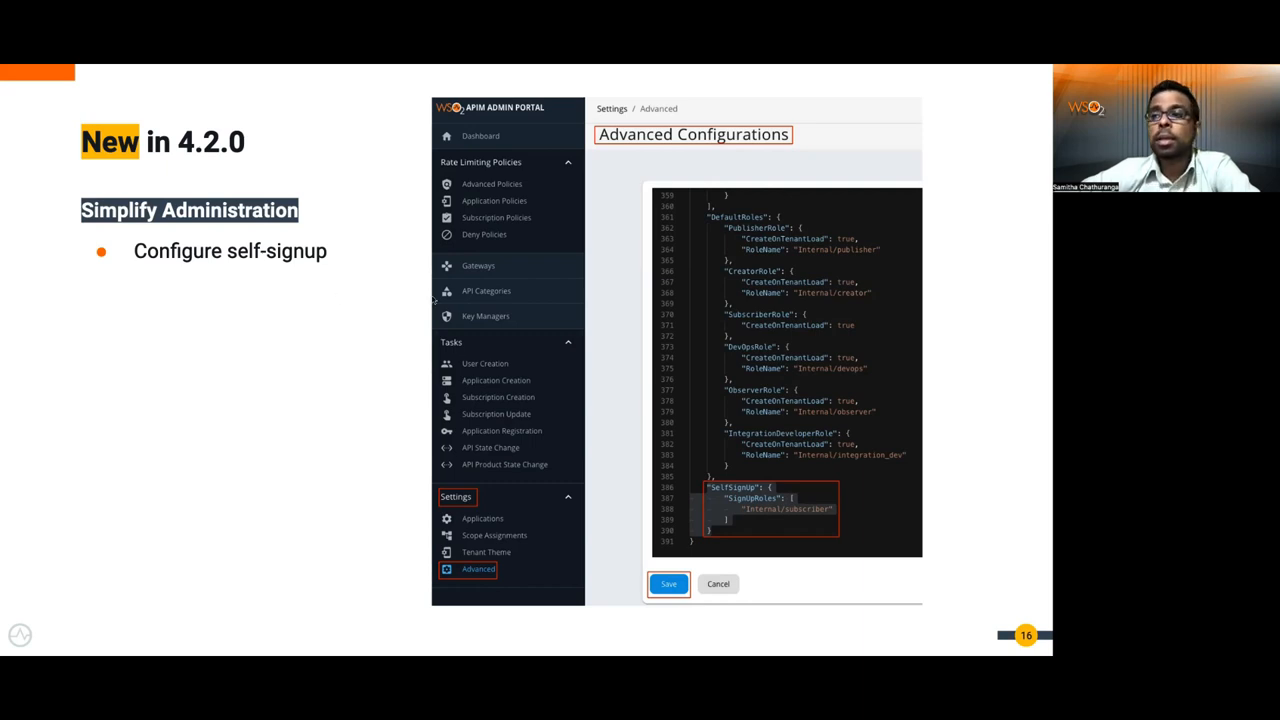
{"action": "key", "text": "right"}
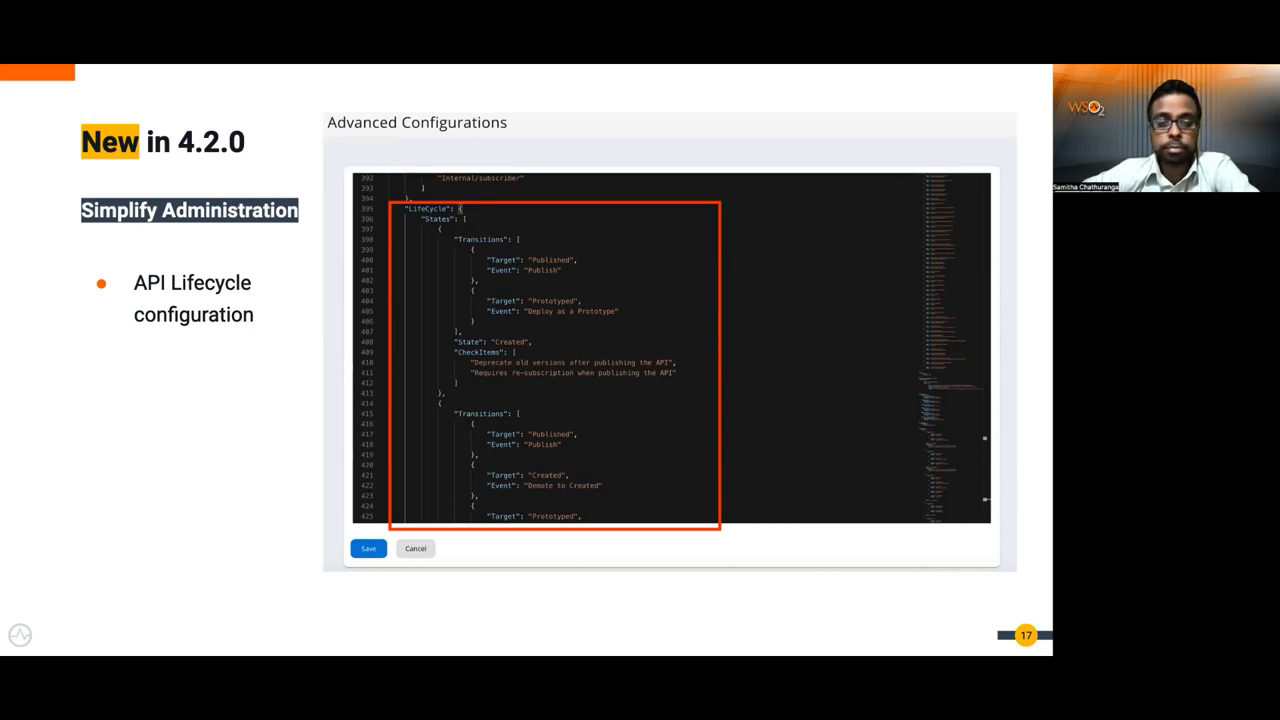
{"action": "key", "text": "Right"}
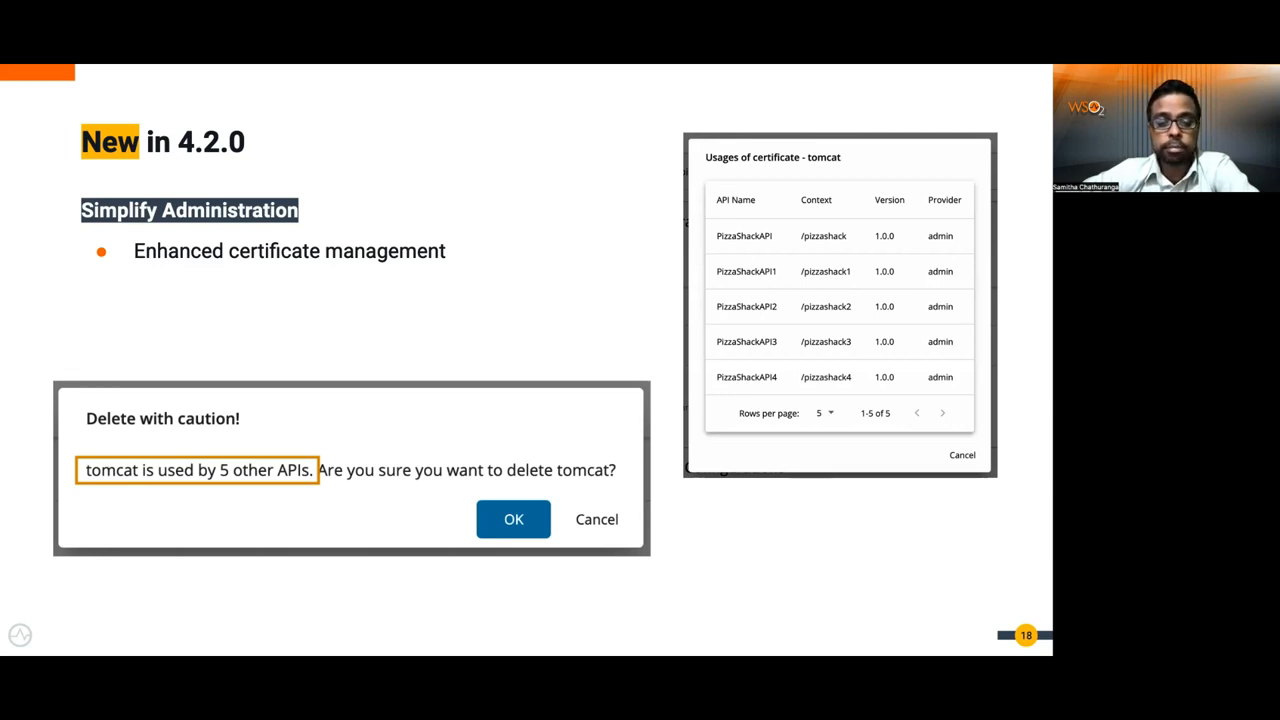
{"action": "key", "text": "Right"}
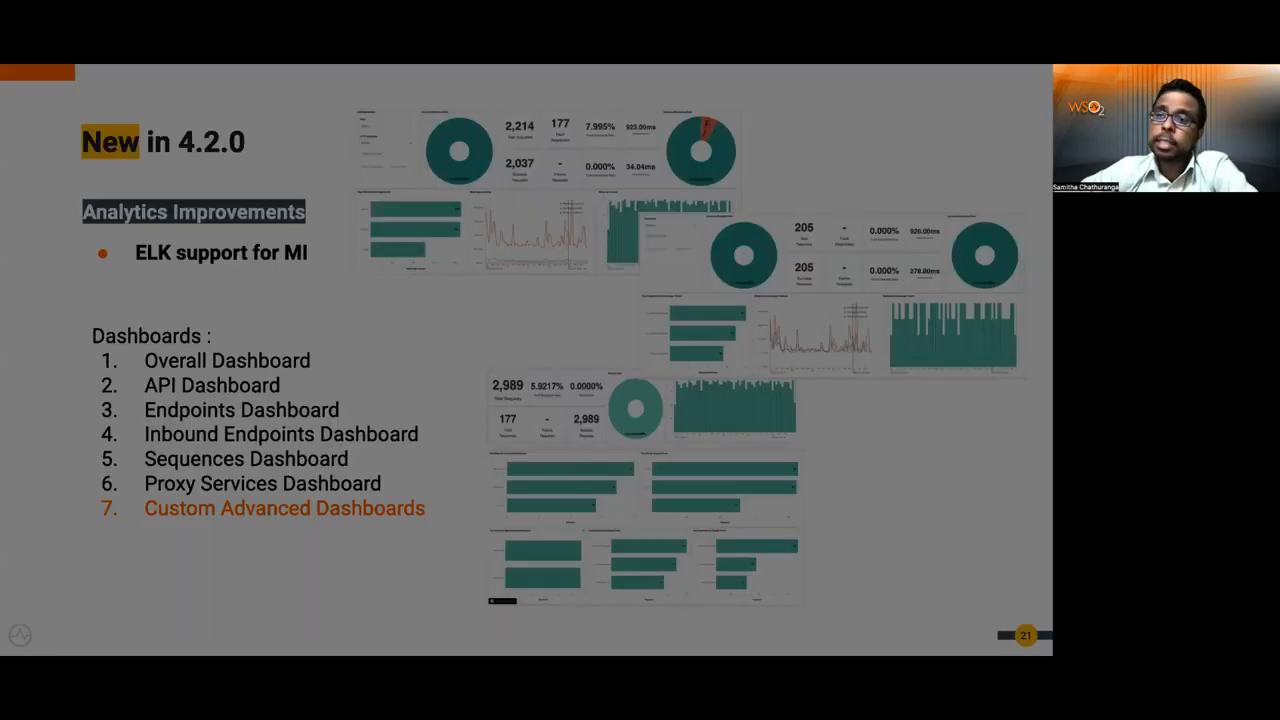
- Advance past the observability improvements slides to Removed Functionalities, slide 27
{"action": "key", "text": "Right"}
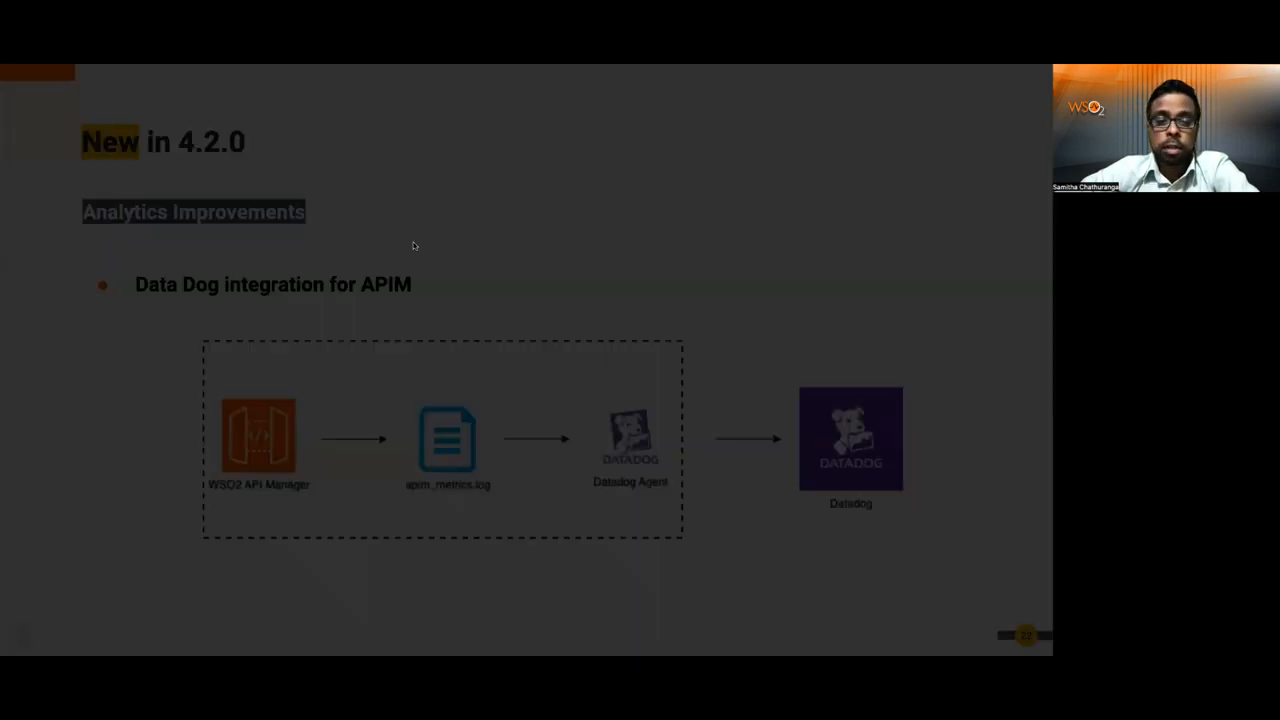
{"action": "key", "text": "right"}
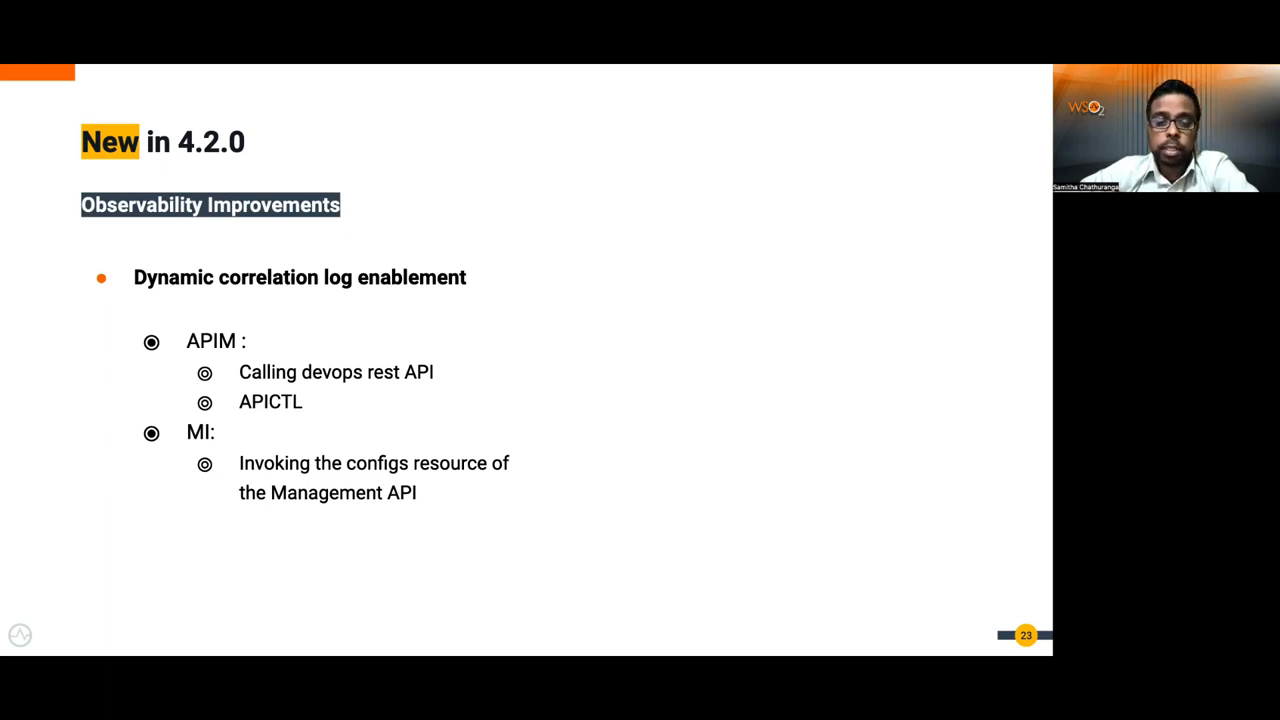
{"action": "mouse_move", "coordinate": [50, 382]}
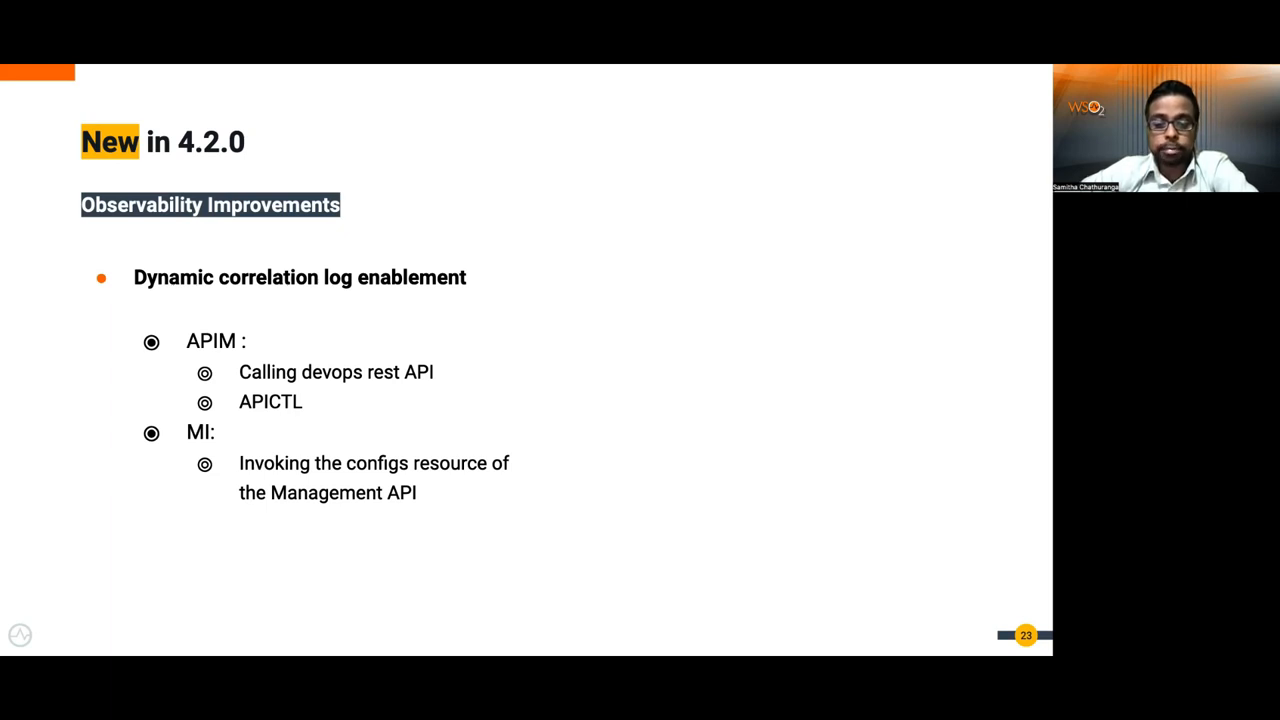
{"action": "key", "text": "right"}
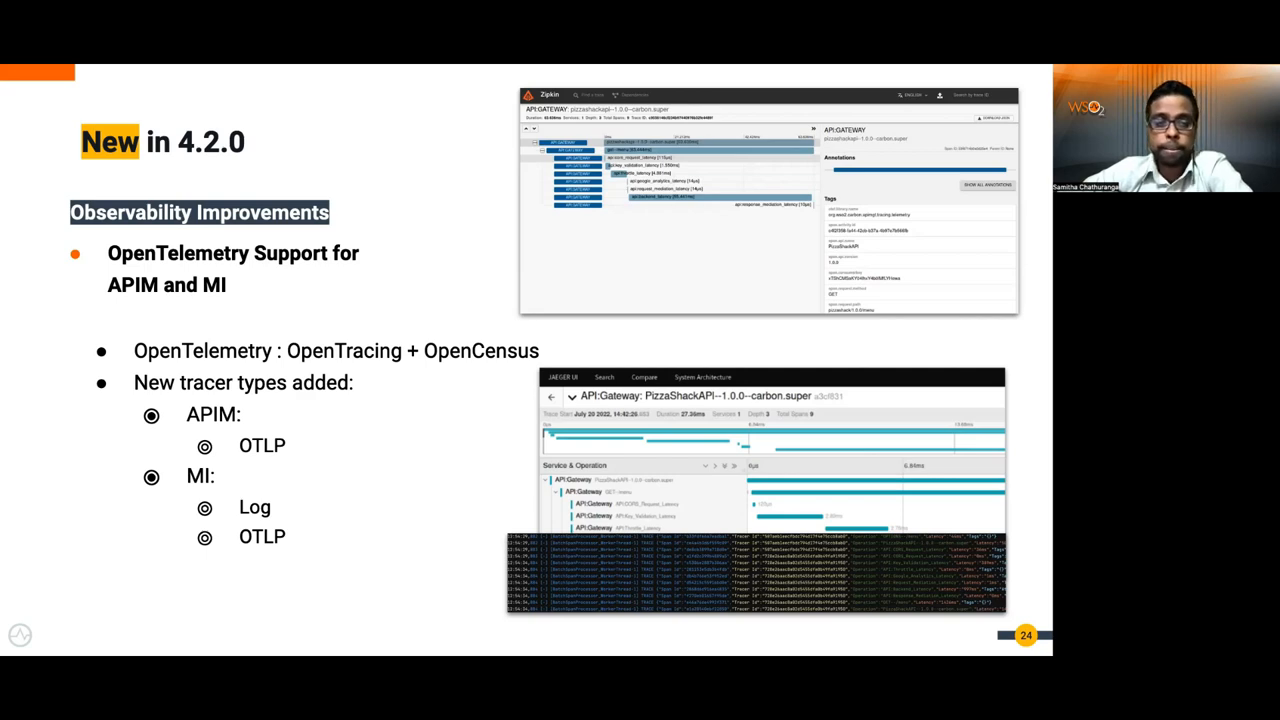
{"action": "key", "text": "right"}
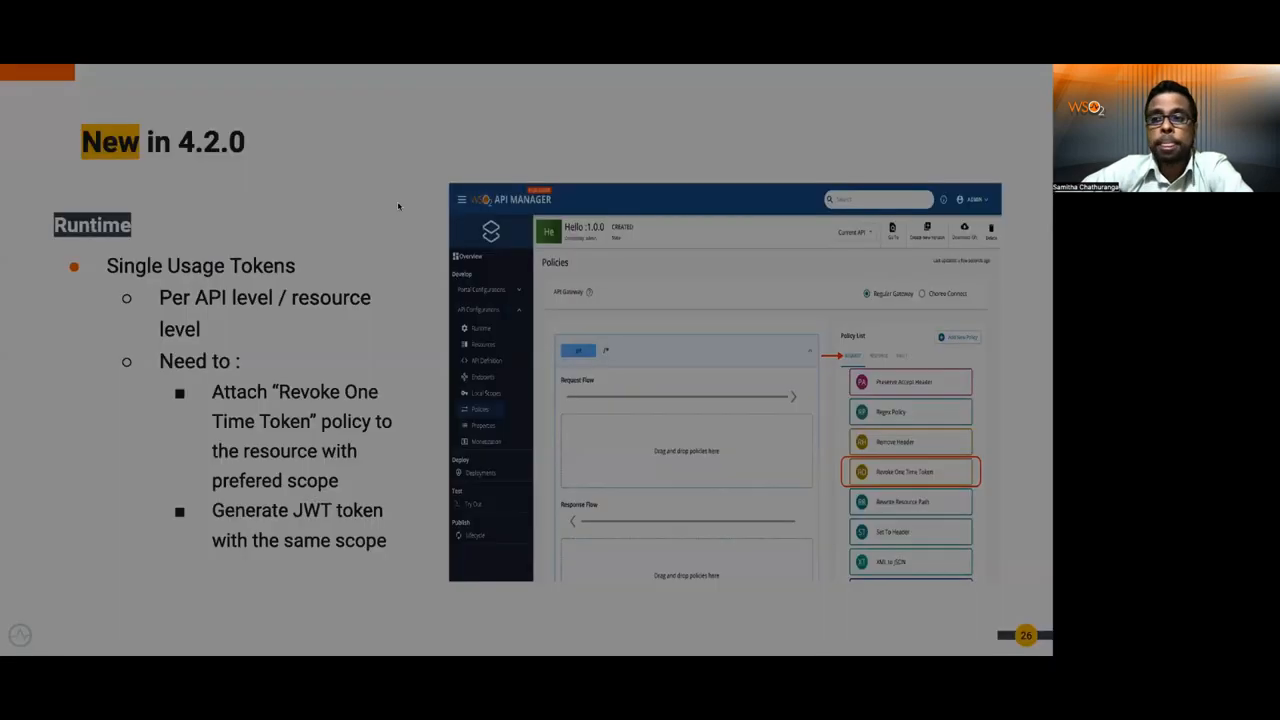
{"action": "key", "text": "Right"}
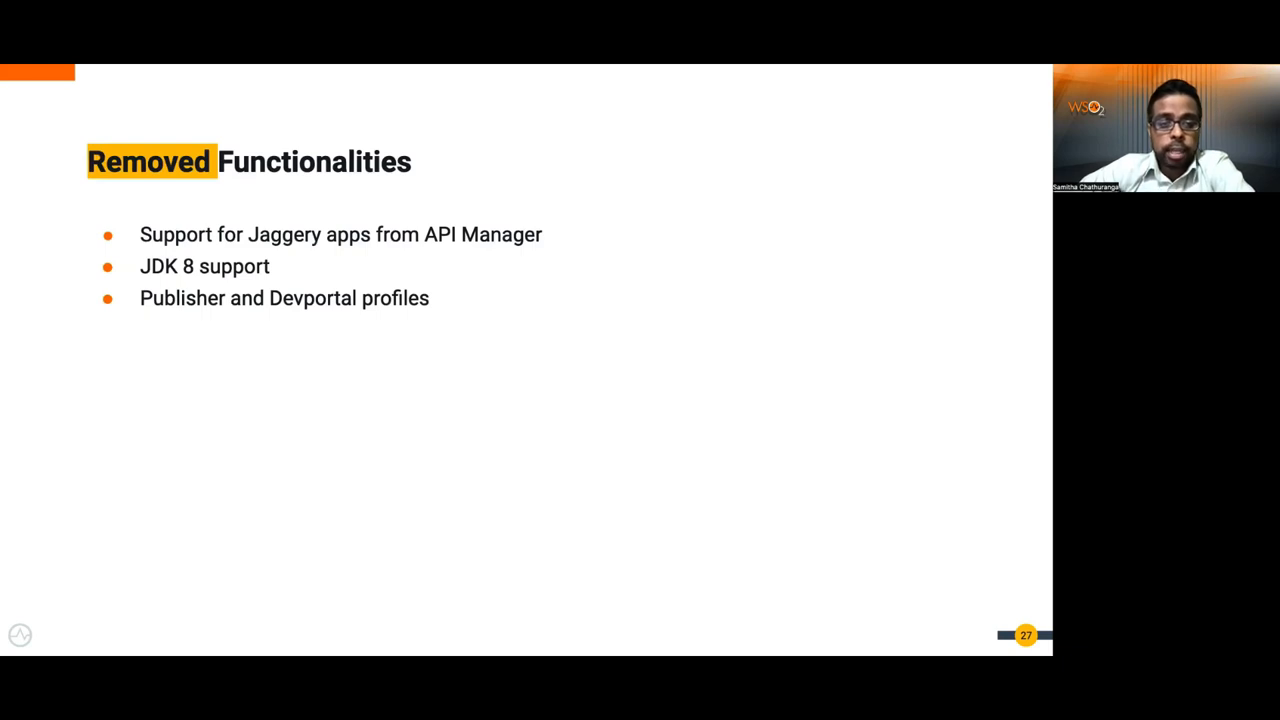